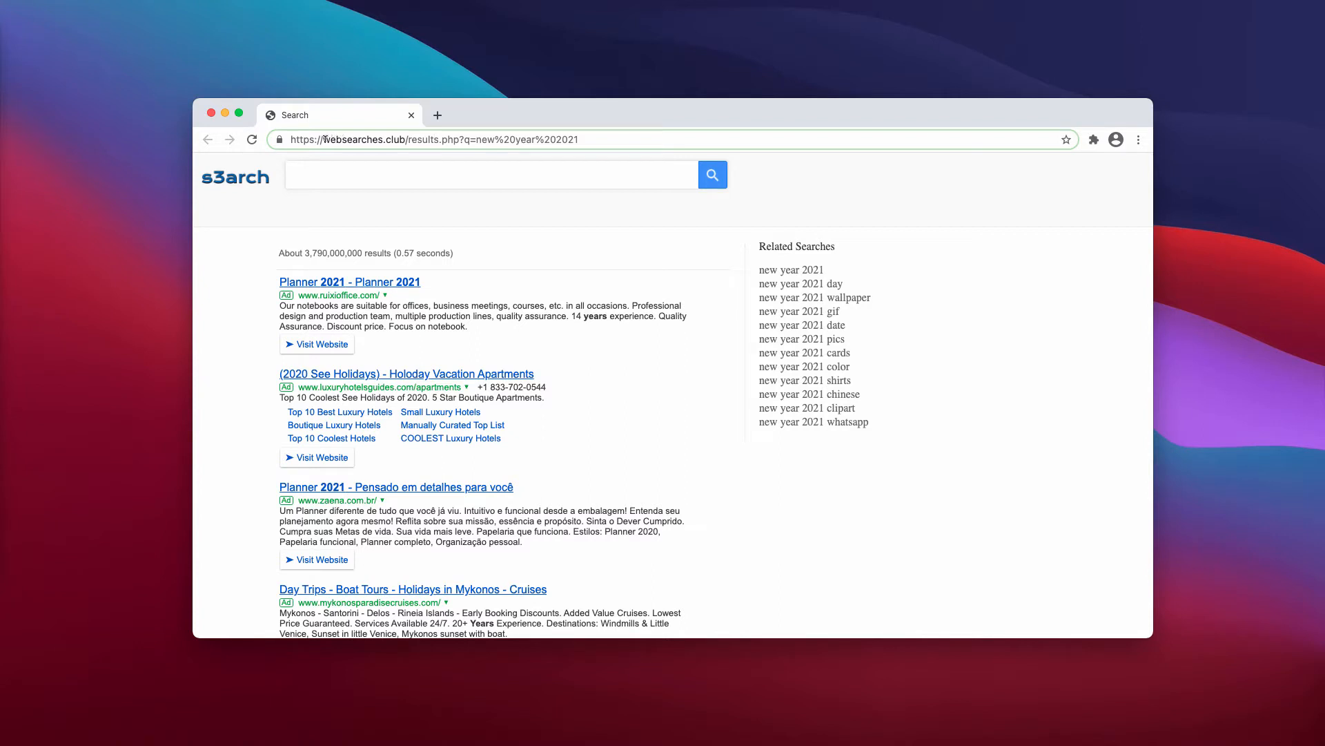
- Select the websearches.club address for the 'new year 2021' results
double_click(359, 140)
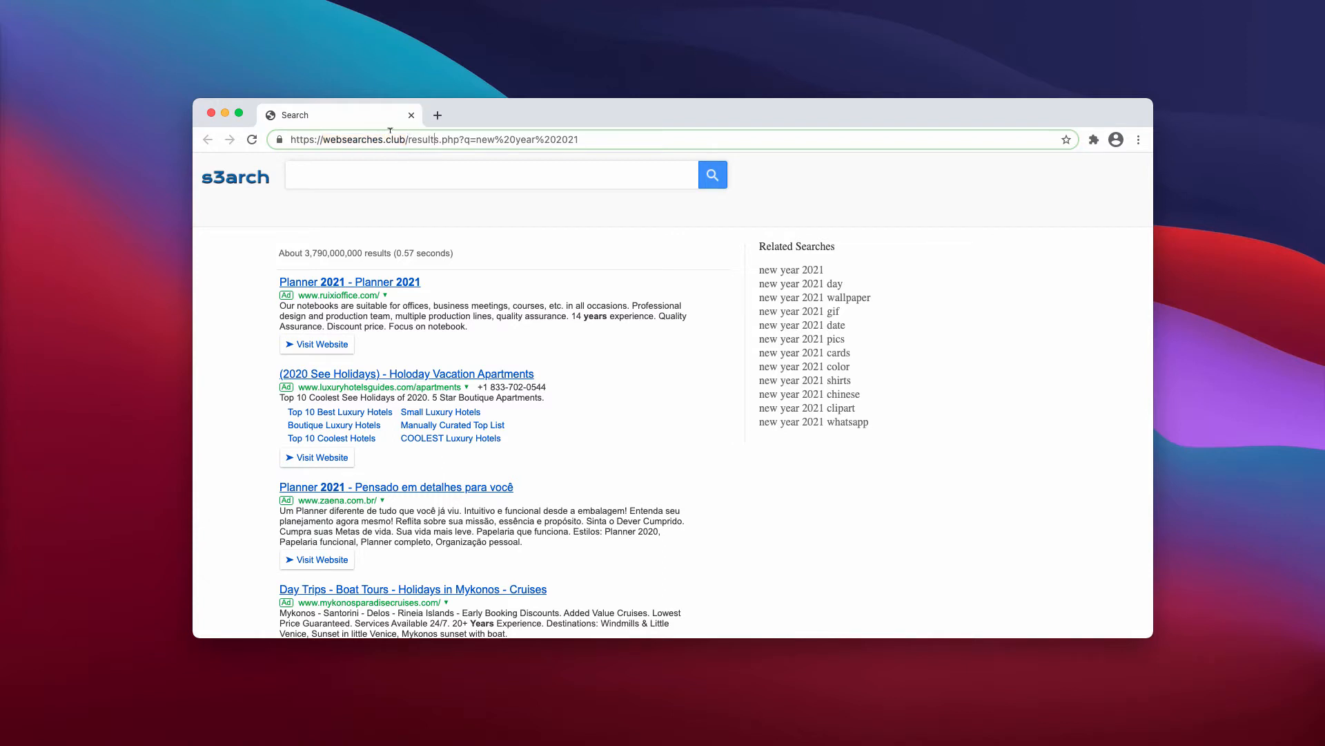
mouse_move(498, 113)
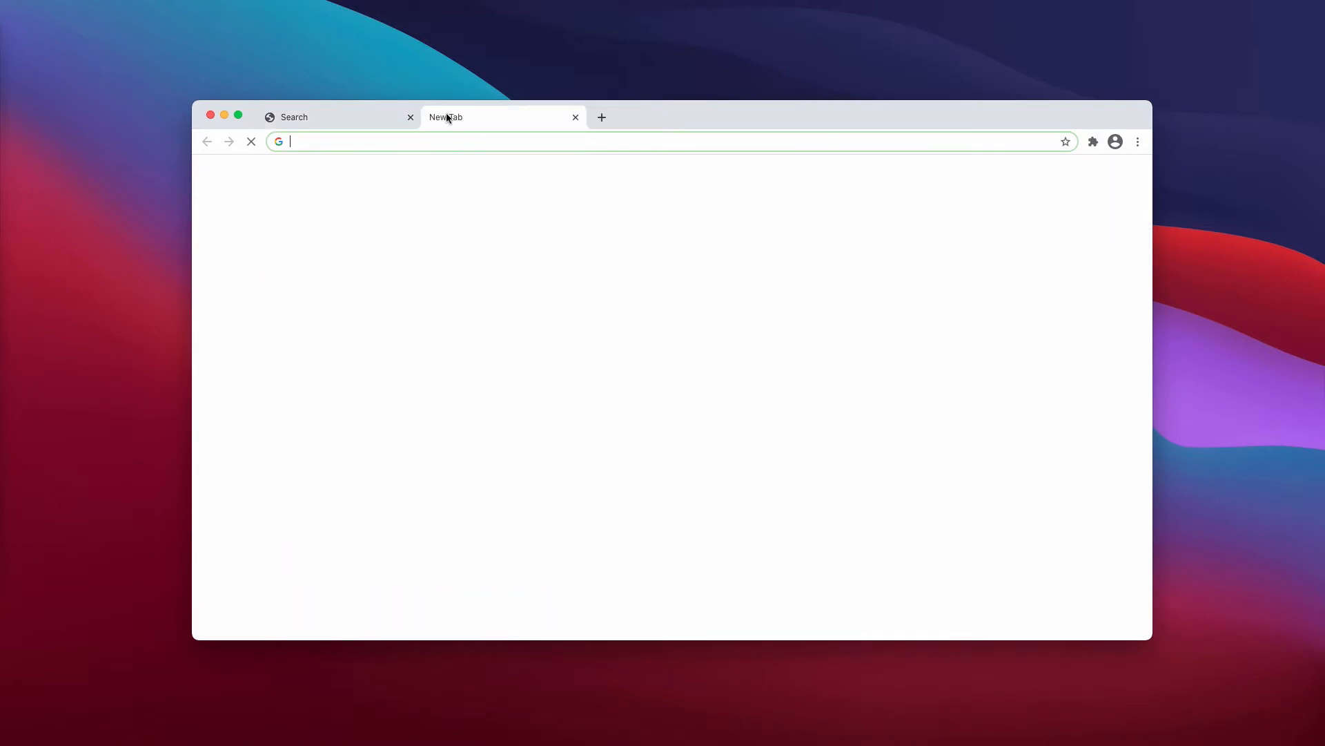
- Search google.com in the new tab and close the older websearches.club results tab
text(google.com)
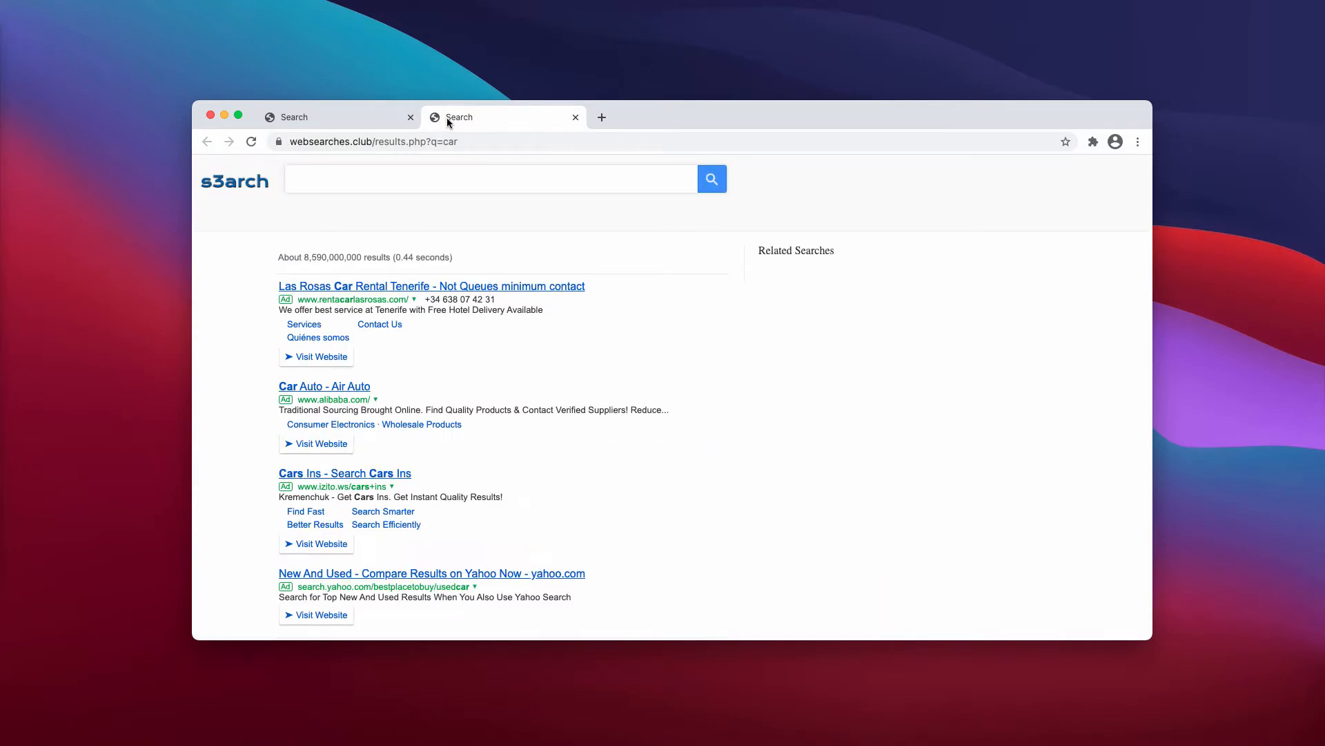
click(372, 141)
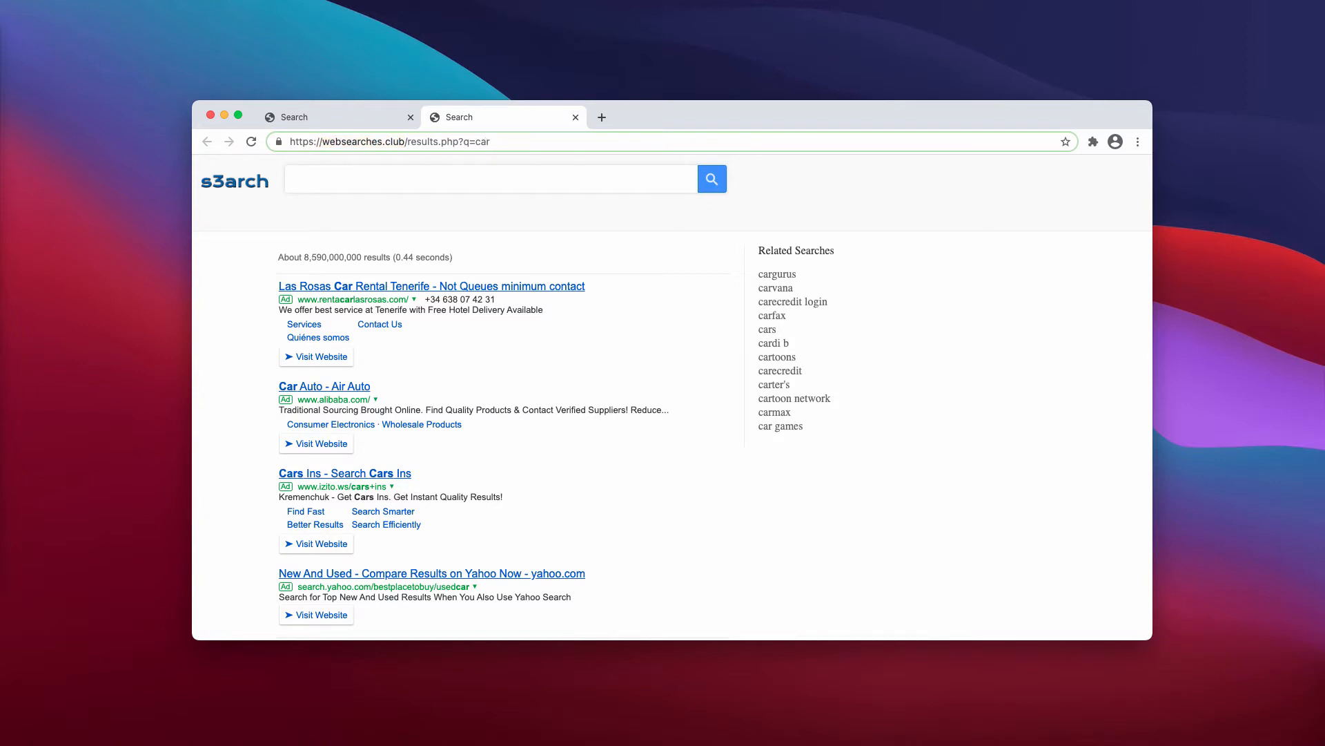
mouse_move(78, 172)
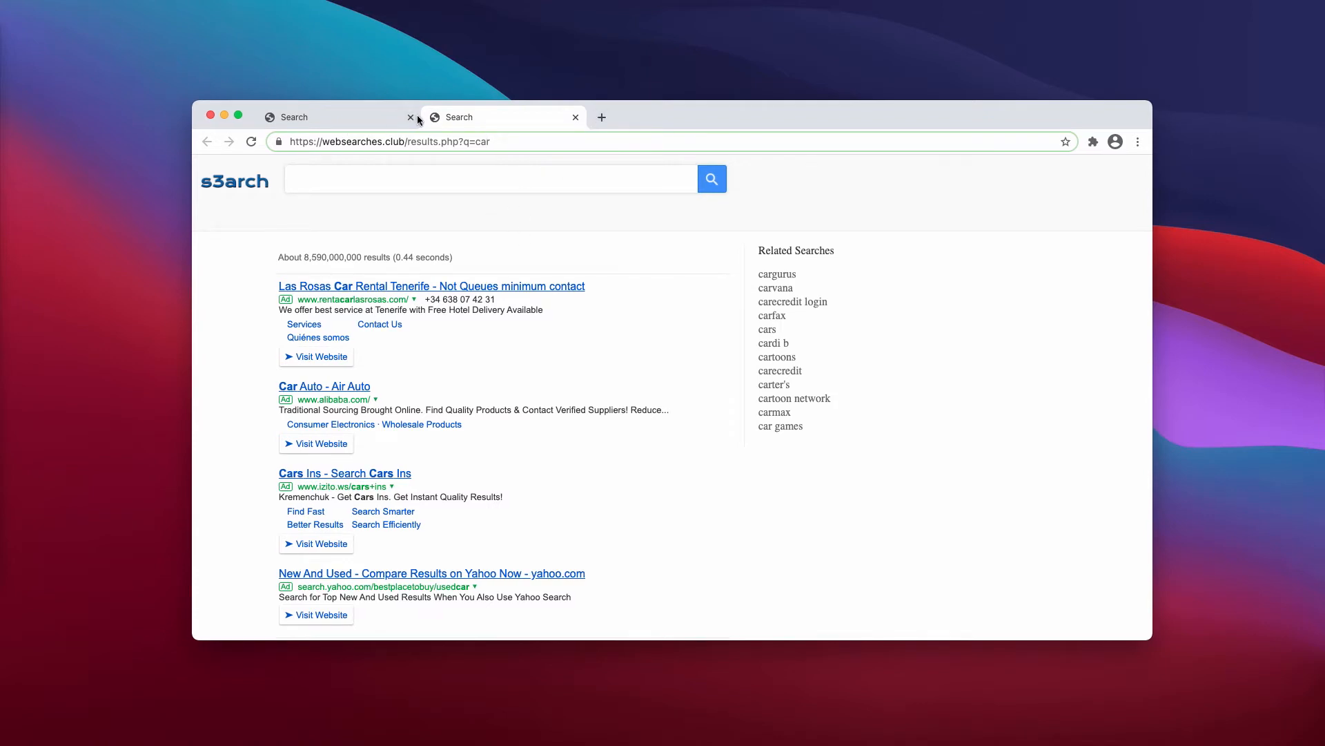
click(576, 117)
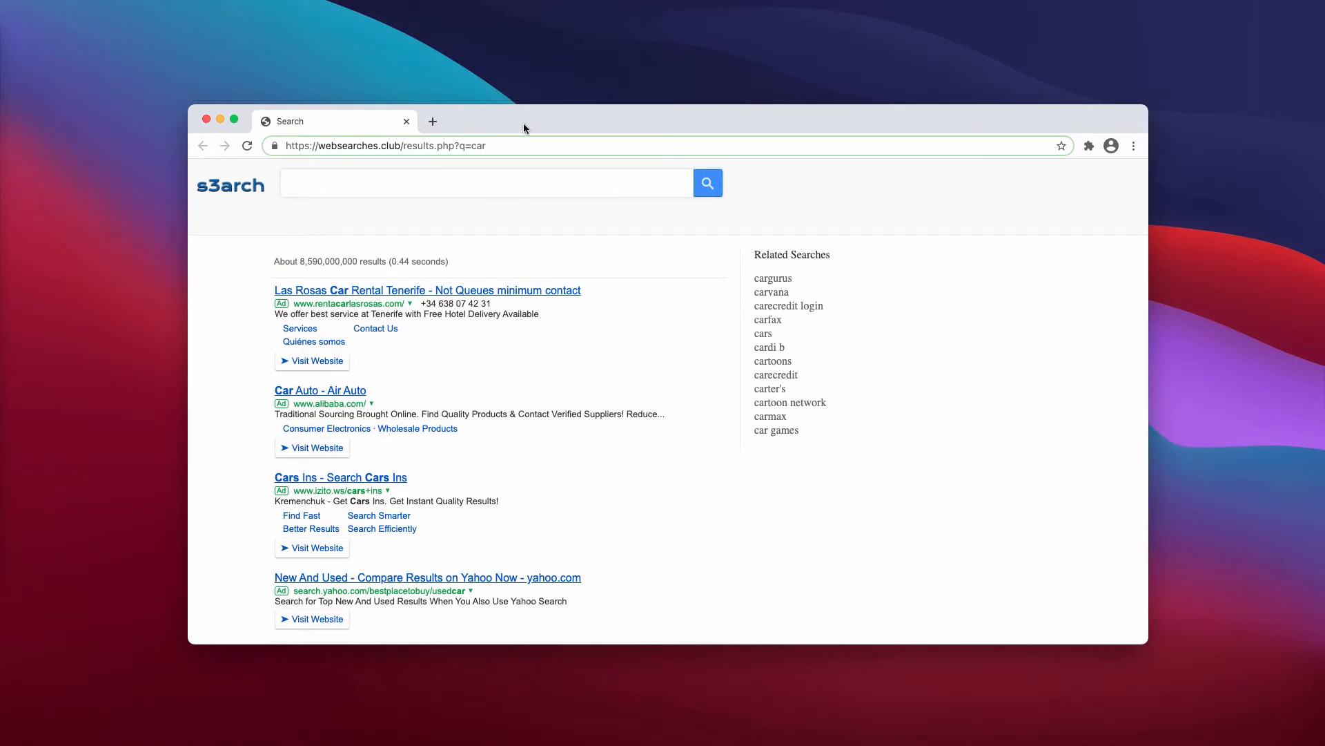
- Open Chrome's Extensions page via More Tools
click(1134, 145)
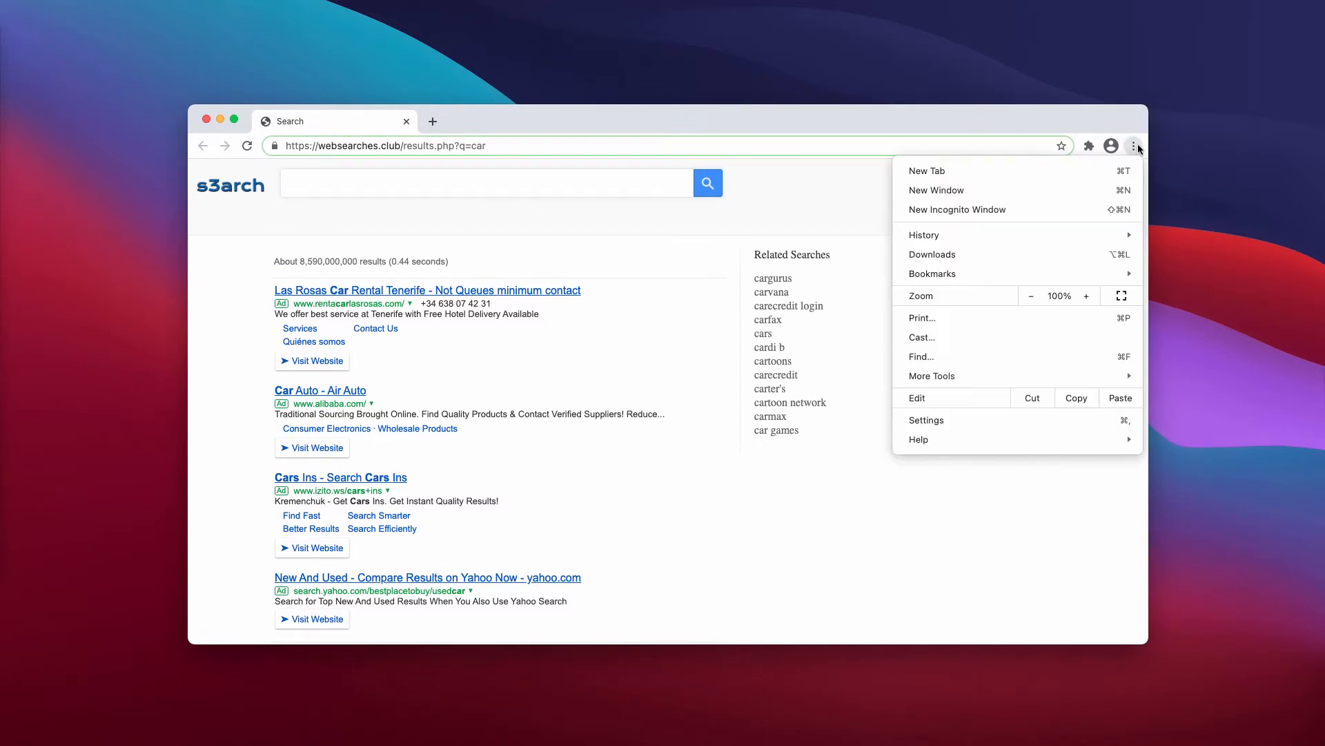
click(931, 376)
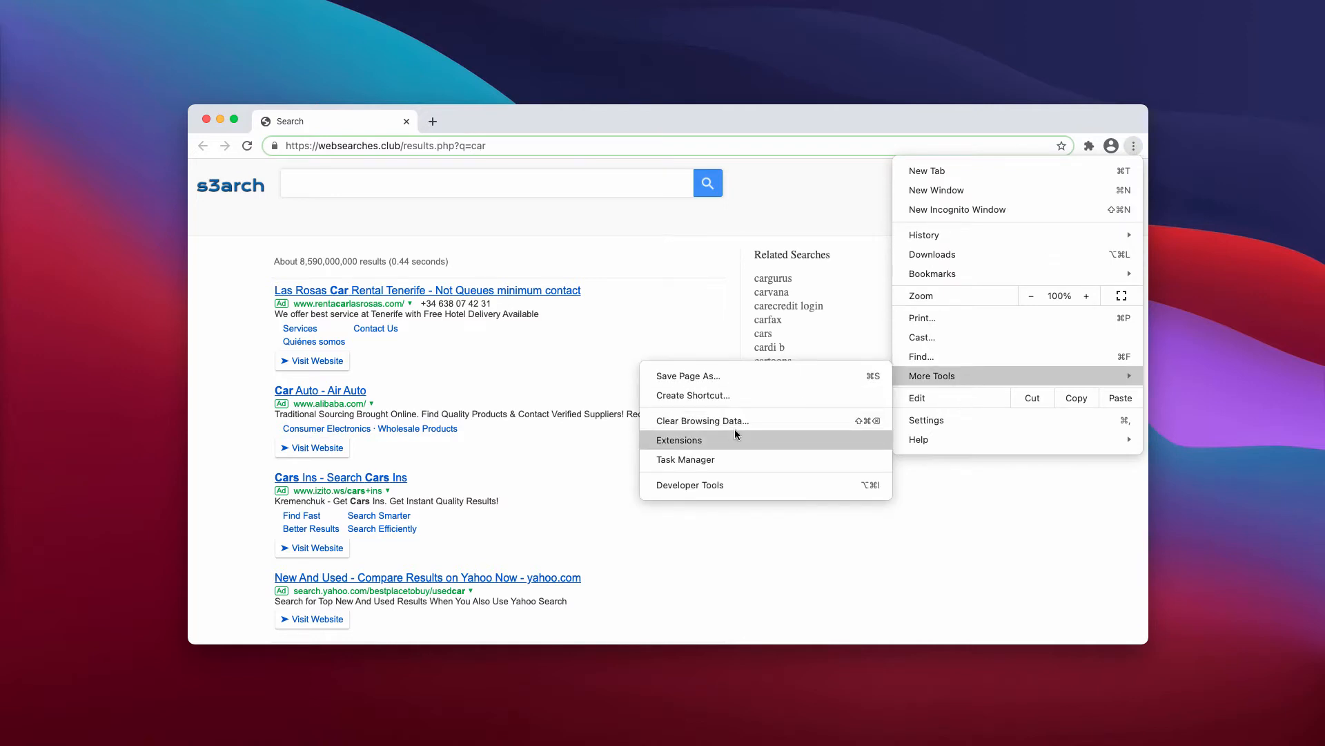
click(678, 439)
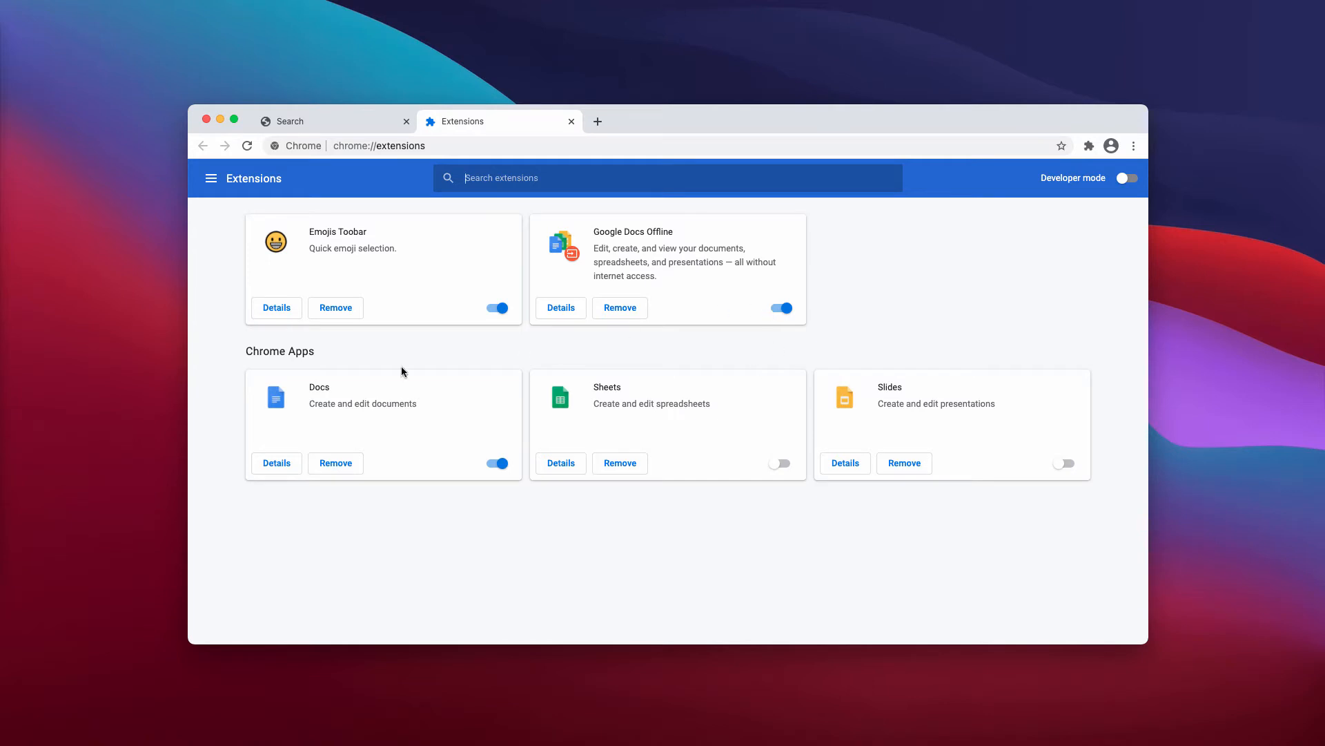
mouse_move(817, 315)
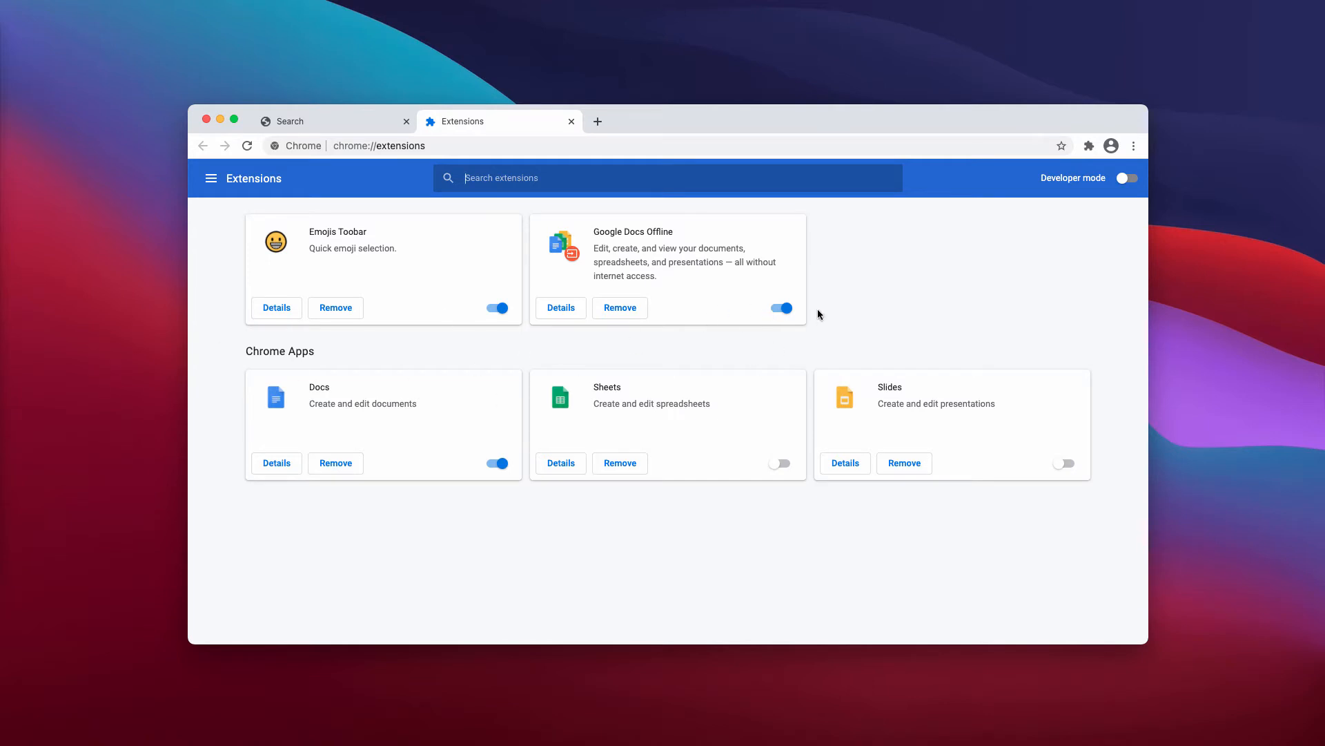
mouse_move(790, 296)
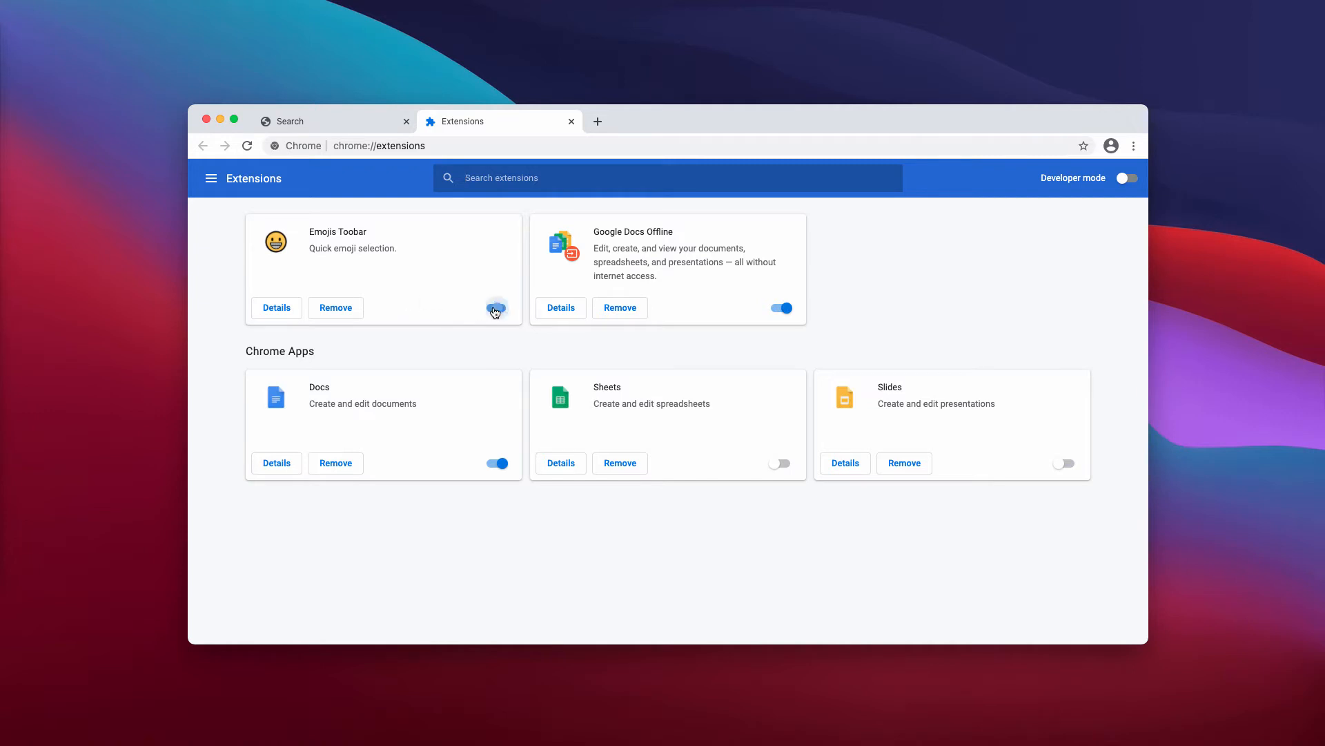
- Switch off the Emojis Toobar extension on chrome://extensions
click(496, 307)
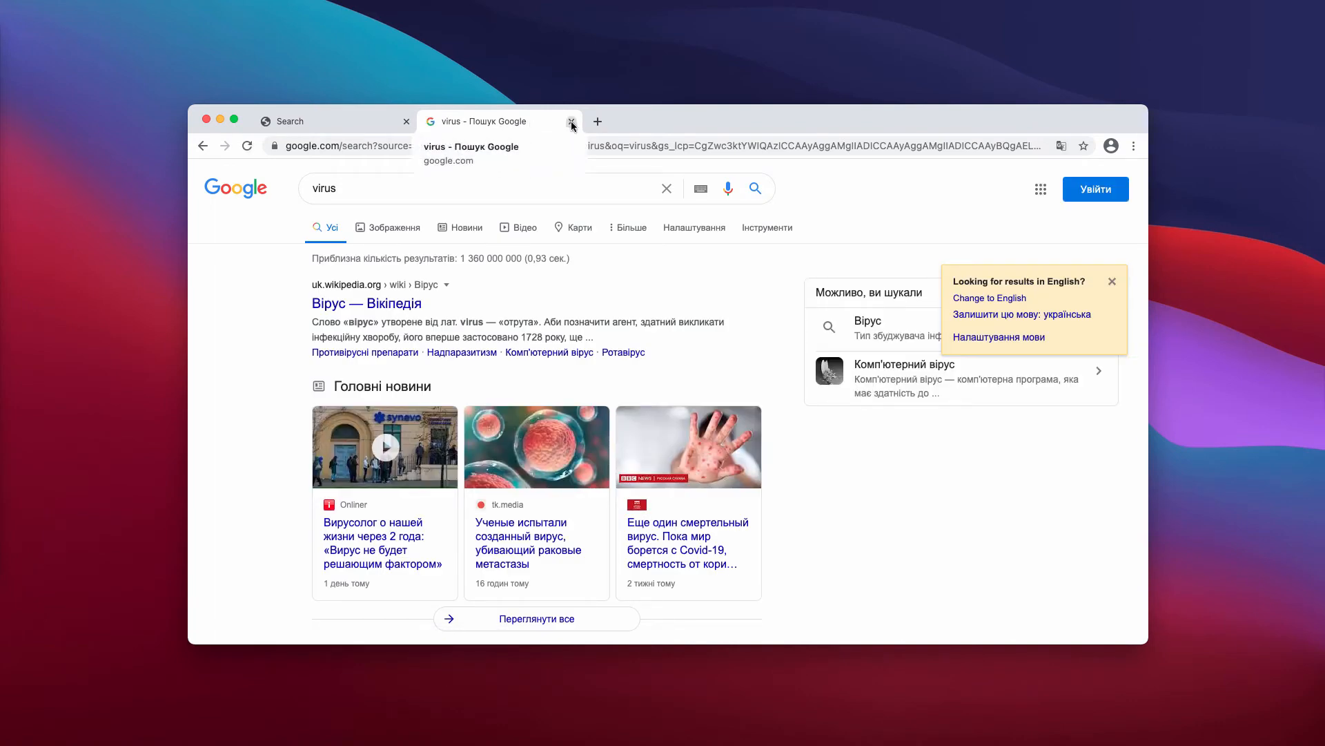
- Close the 'virus - Пошук Google' tab and select the address bar
click(572, 121)
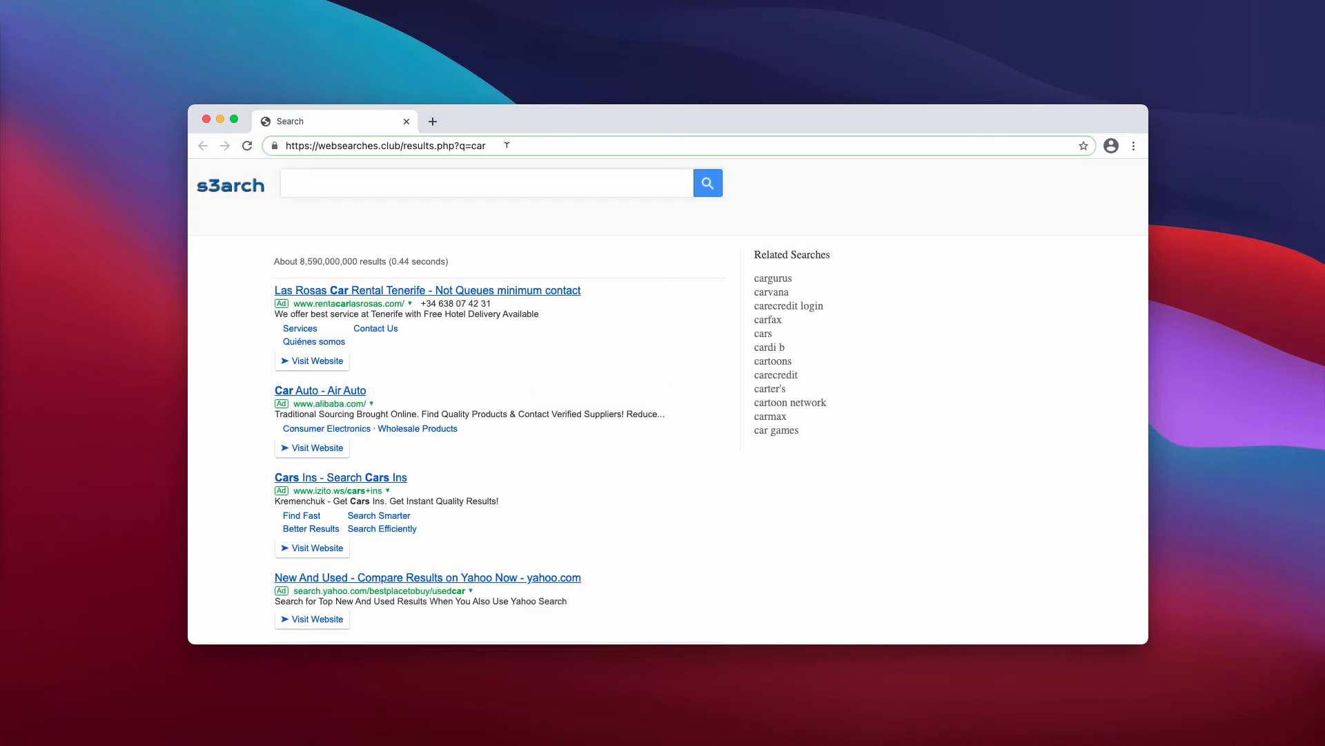
click(381, 144)
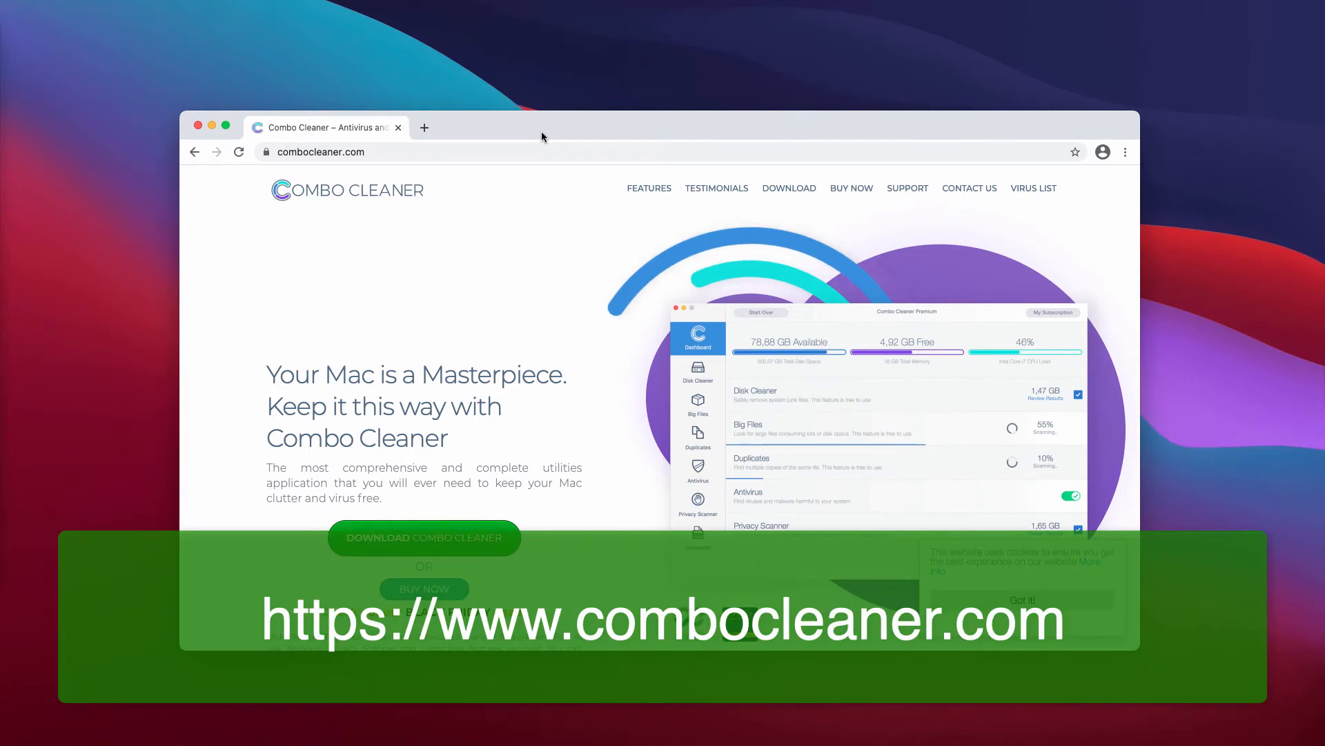
- Go to combocleaner.com to reach the Combo Cleaner download page
click(355, 151)
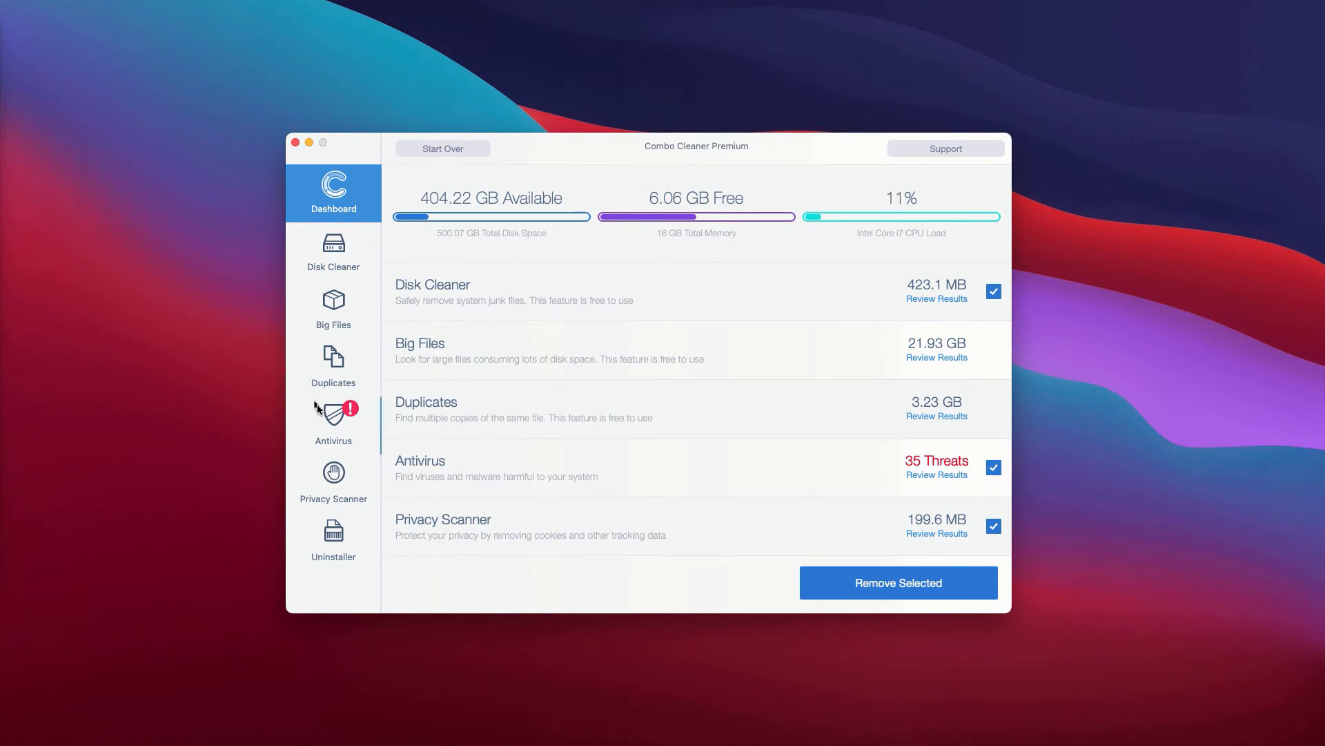
mouse_move(422, 472)
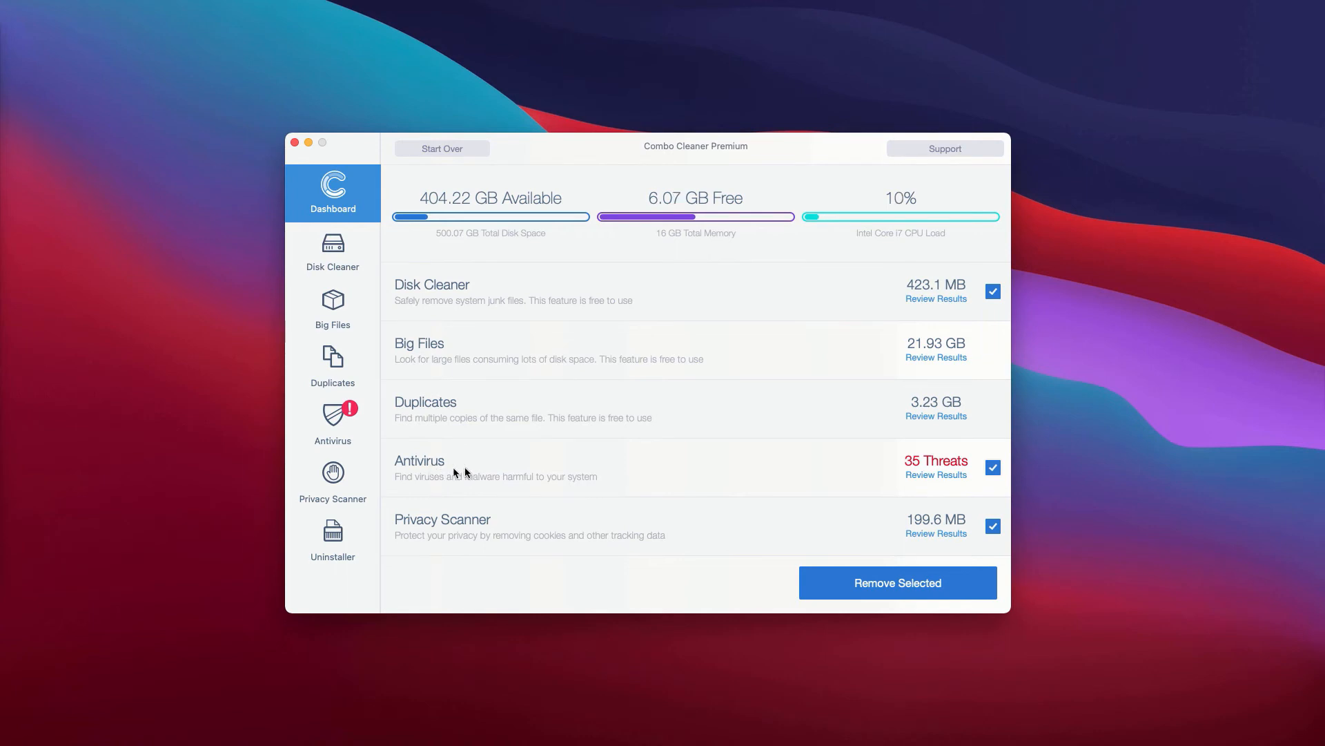
mouse_move(948, 480)
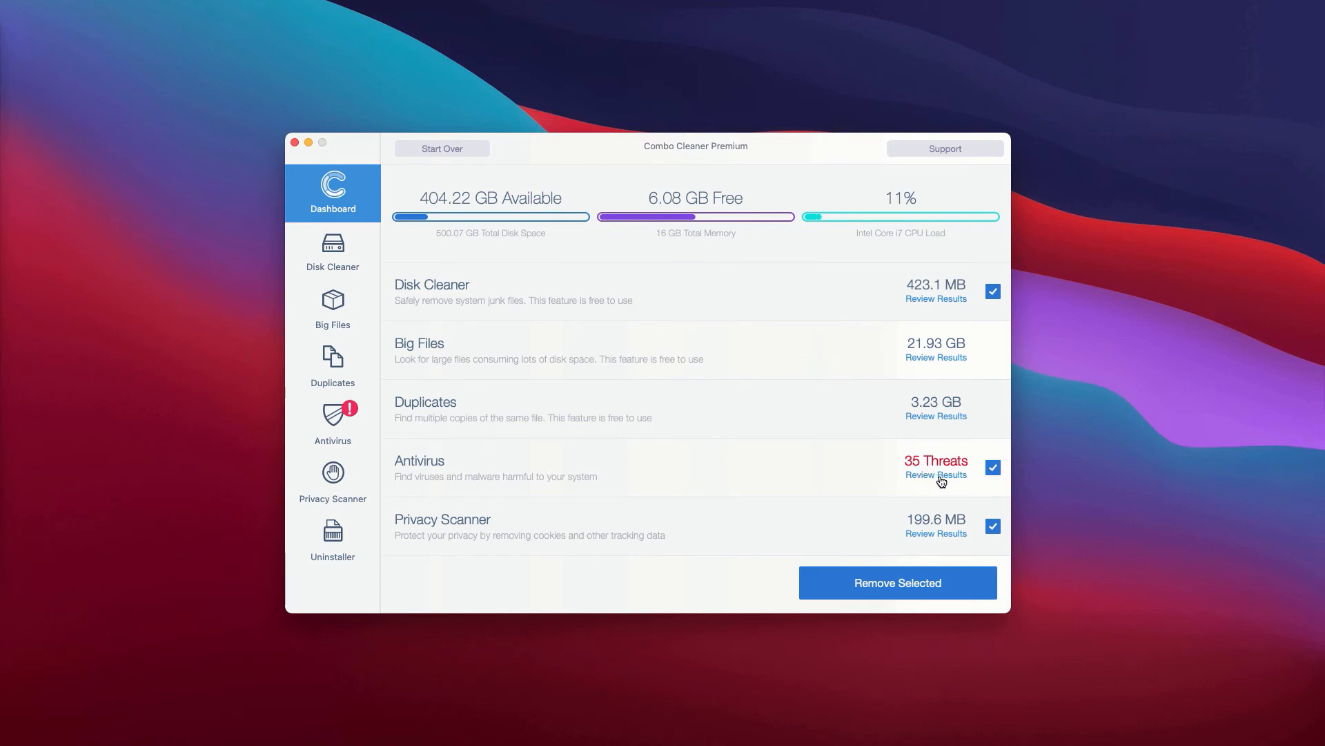
- Review the Antivirus row's results for the 35 threats on the Dashboard
click(935, 474)
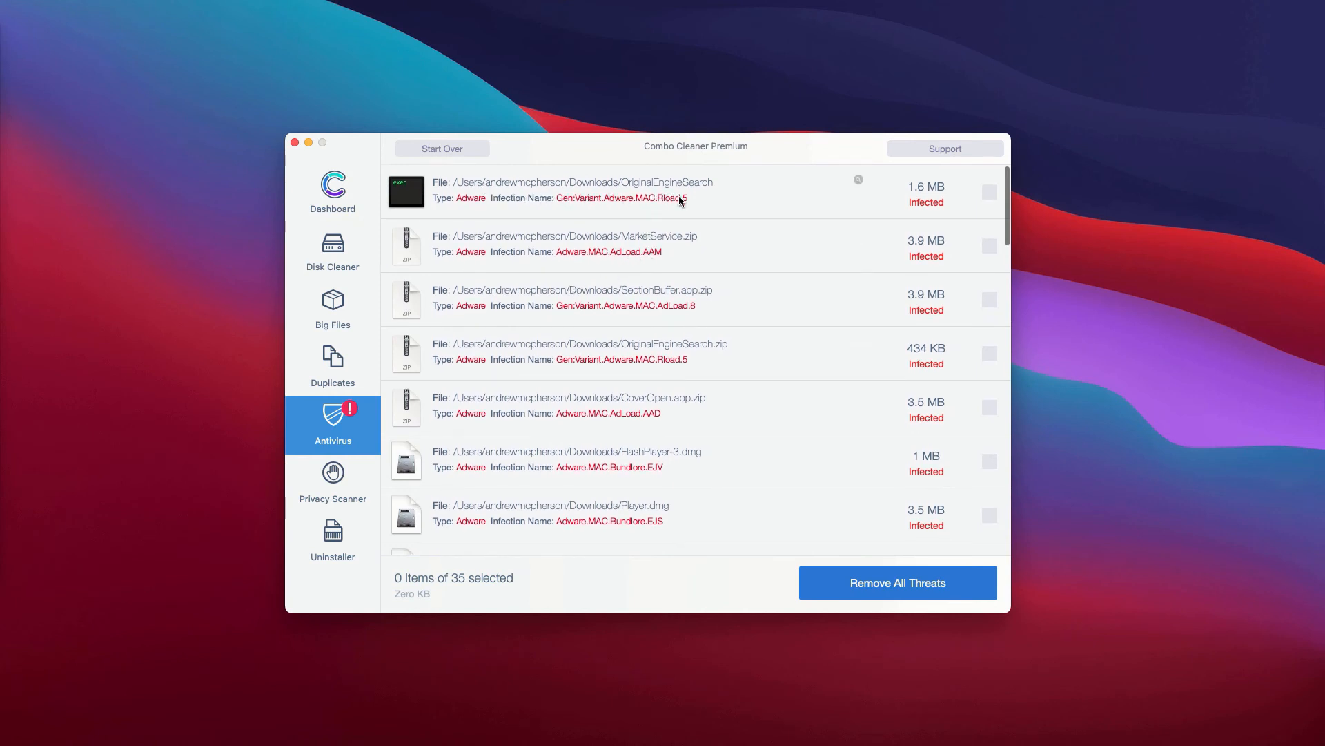
mouse_move(695, 263)
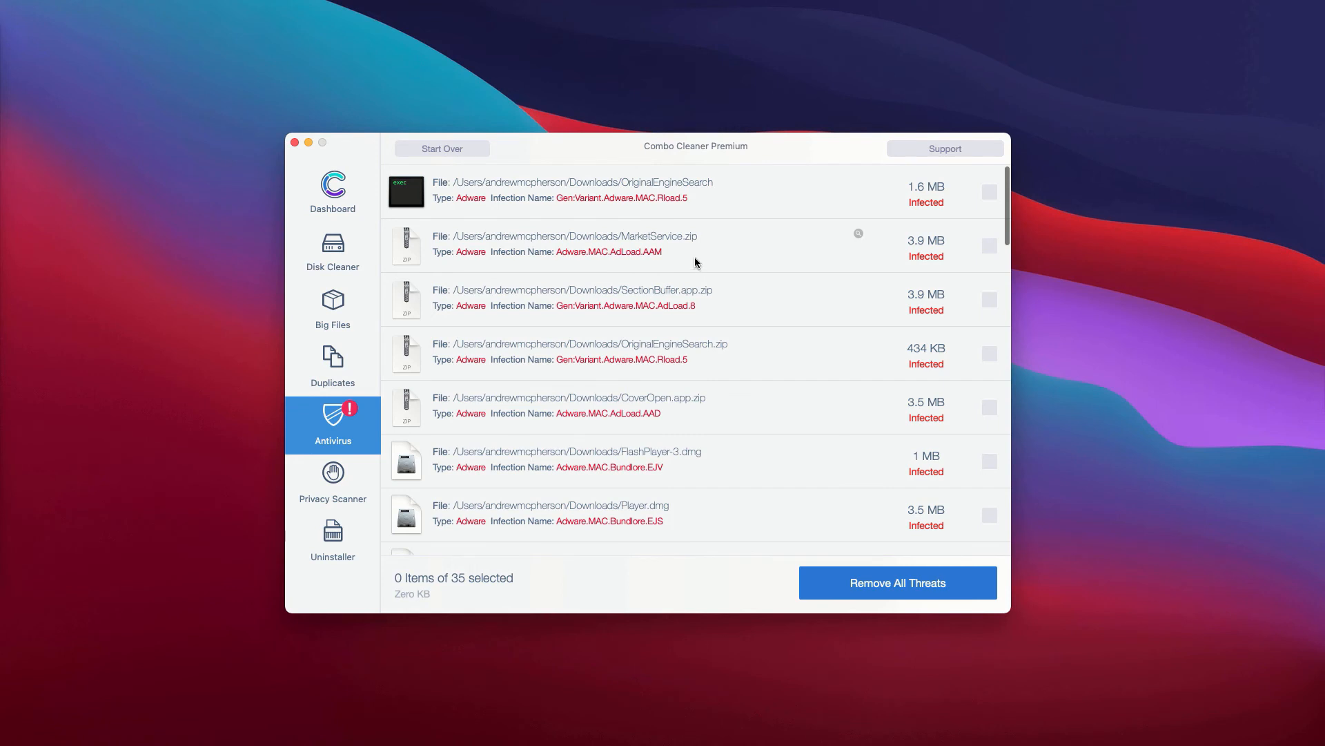
mouse_move(738, 264)
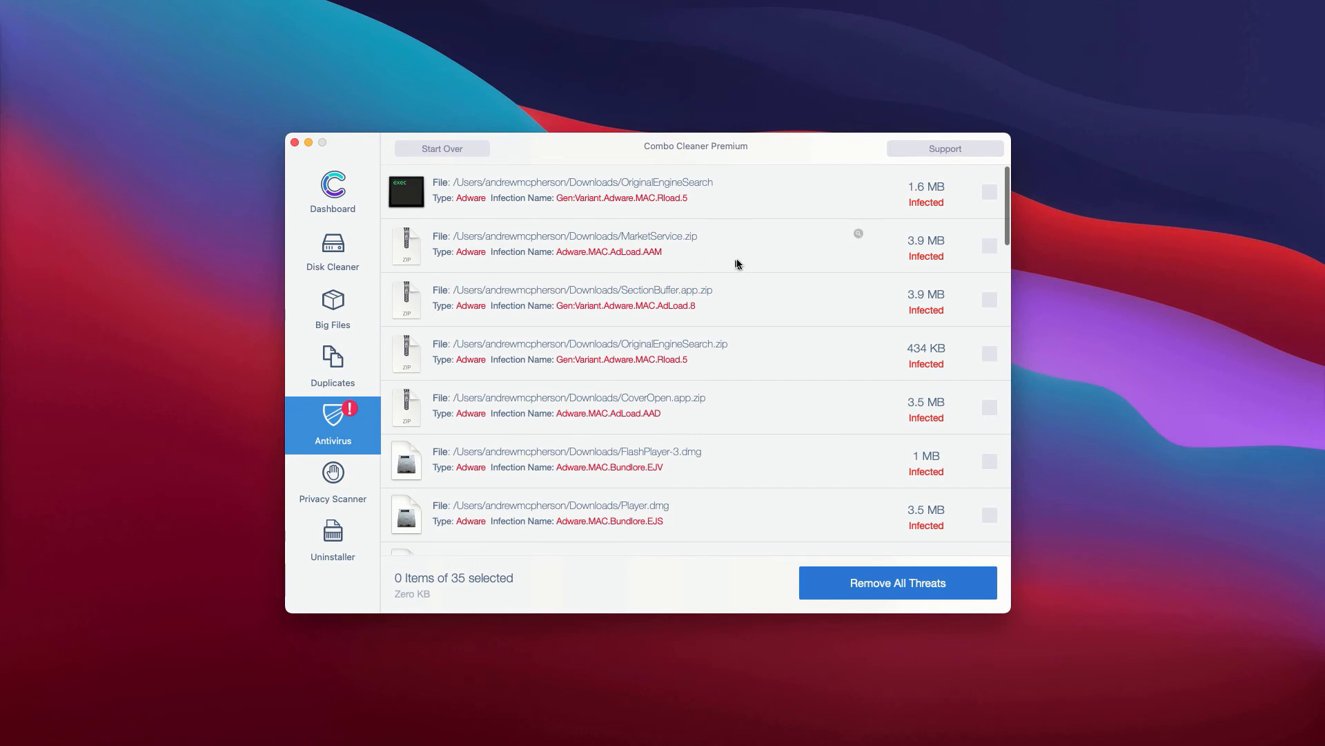
mouse_move(808, 250)
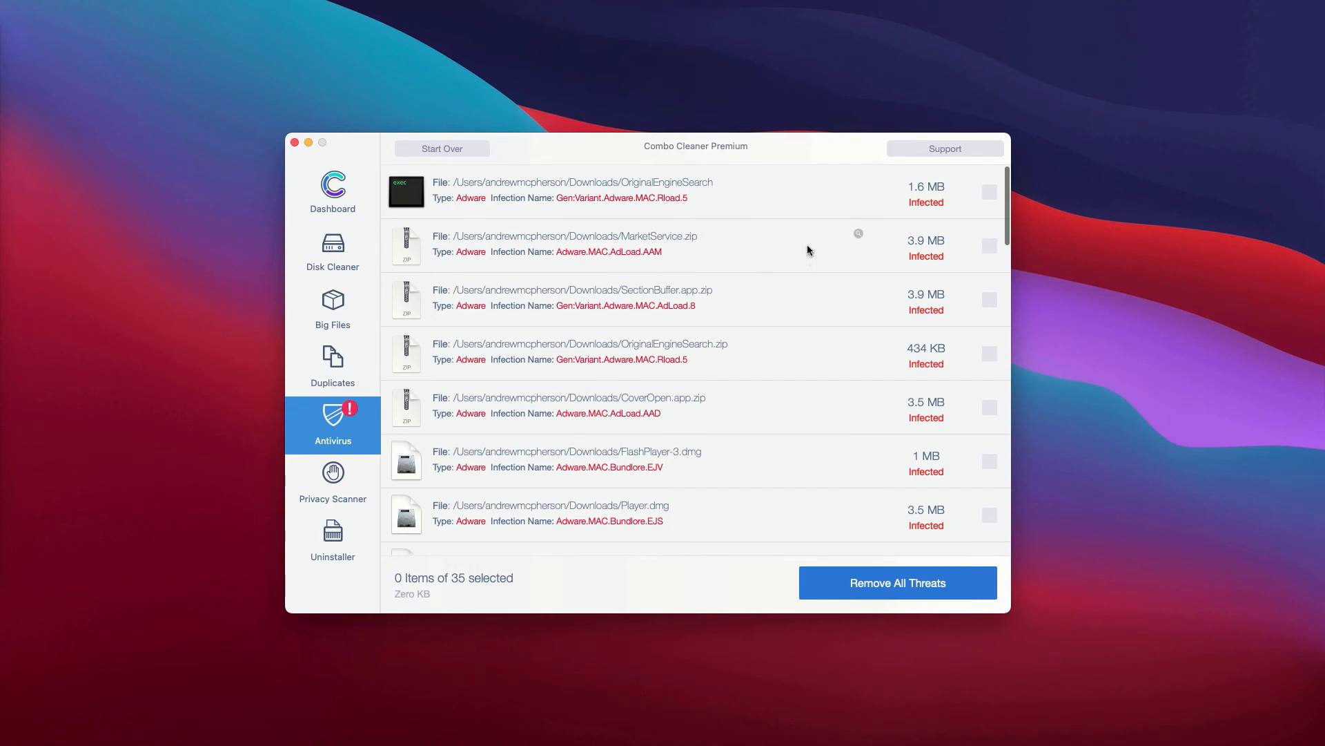
mouse_move(747, 219)
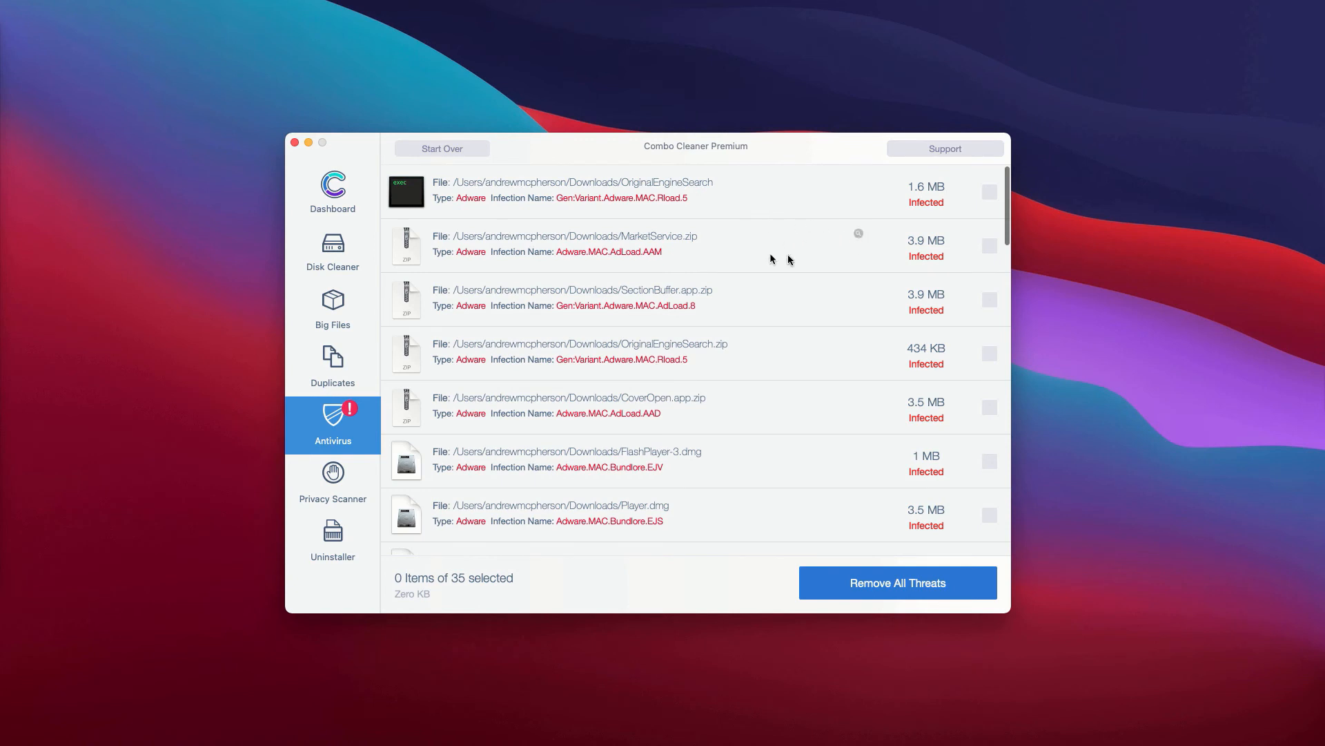
mouse_move(861, 236)
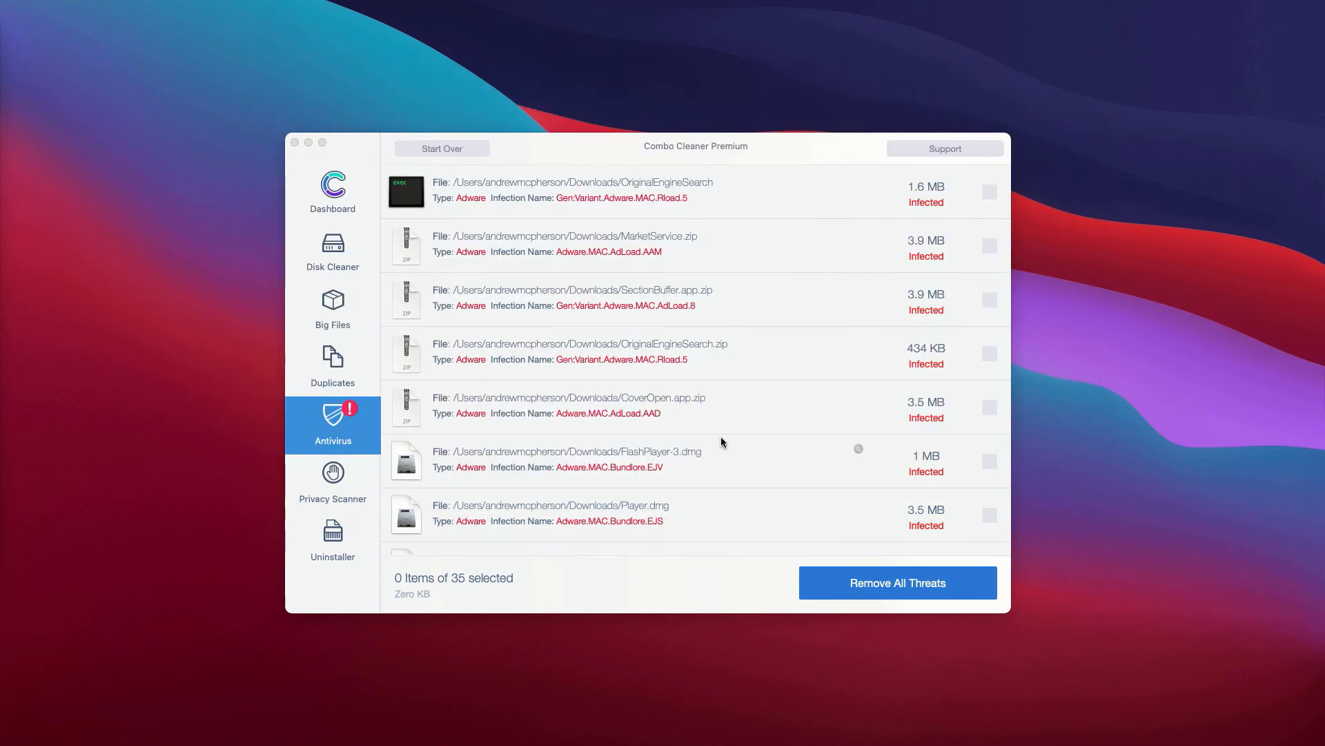
mouse_move(861, 399)
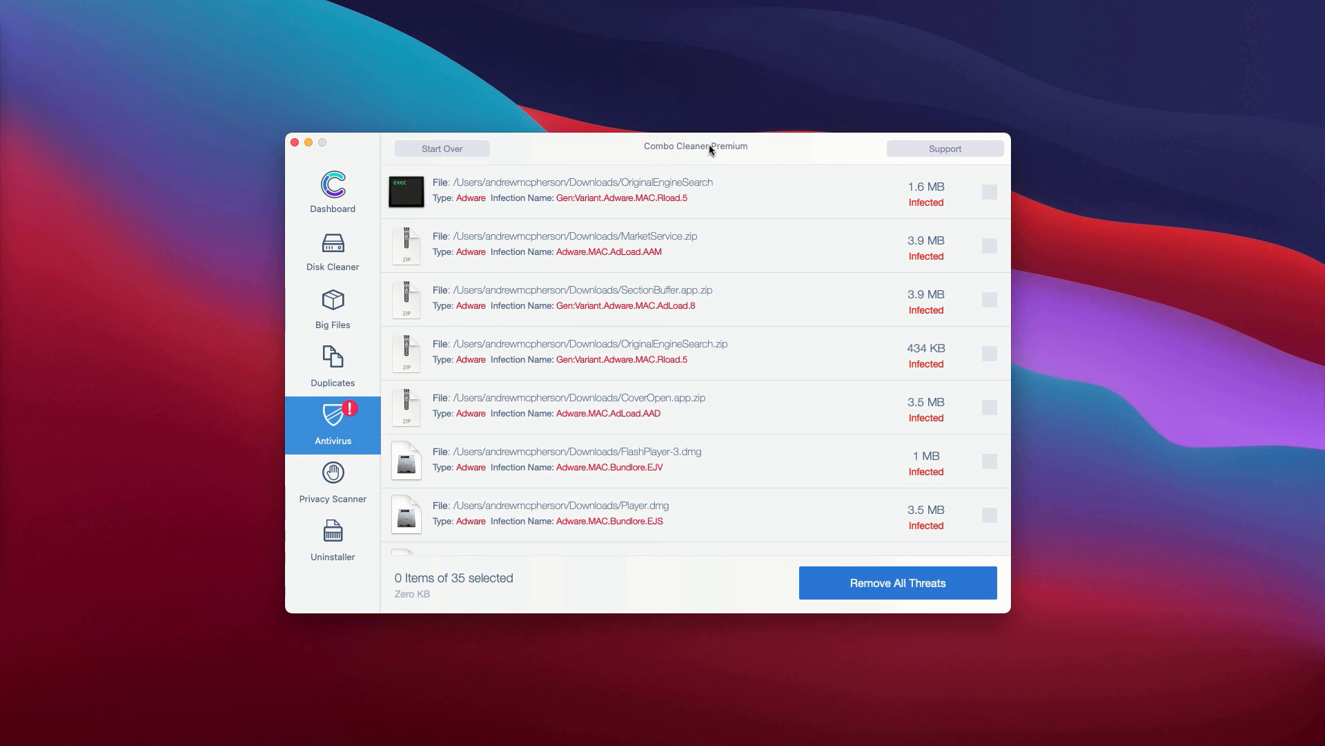
mouse_move(741, 154)
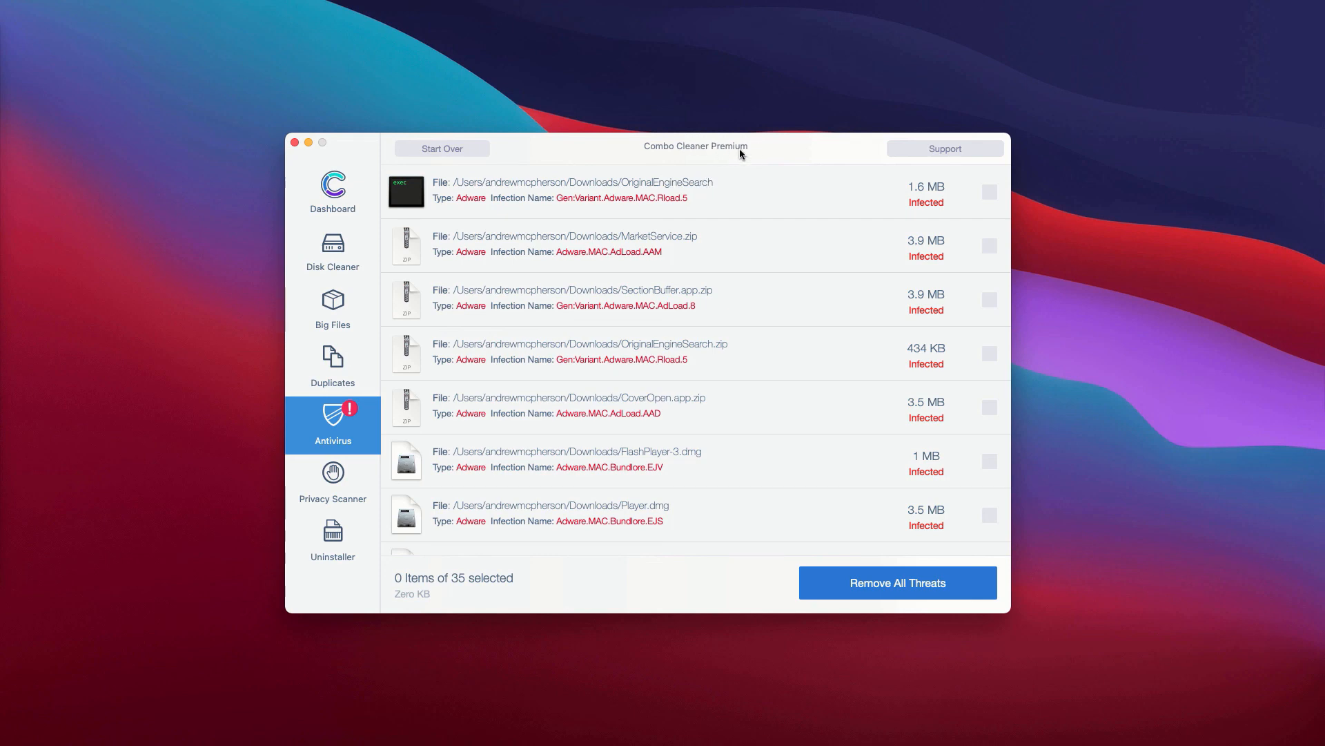